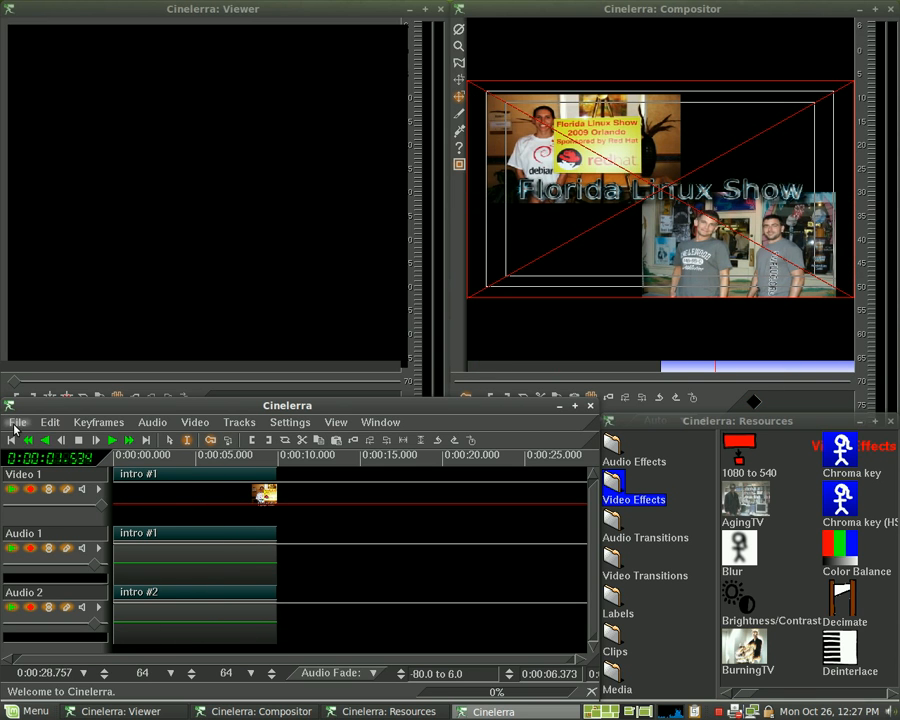
Save the intro project under the new name linux02 in swflug_orlando.
left_click(17, 421)
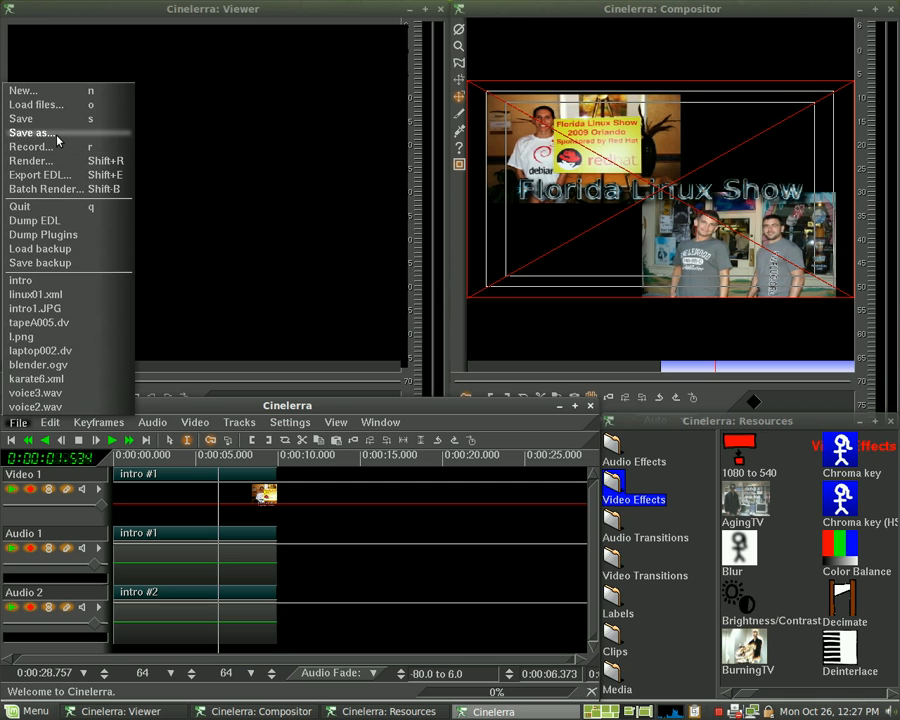
left_click(31, 132)
type("linux02")
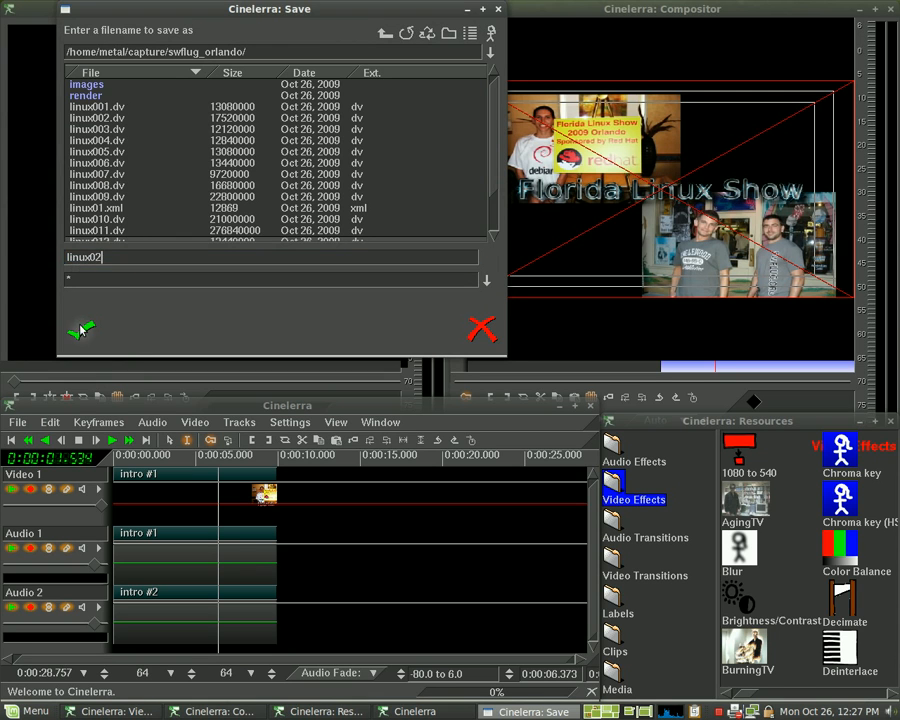
left_click(79, 331)
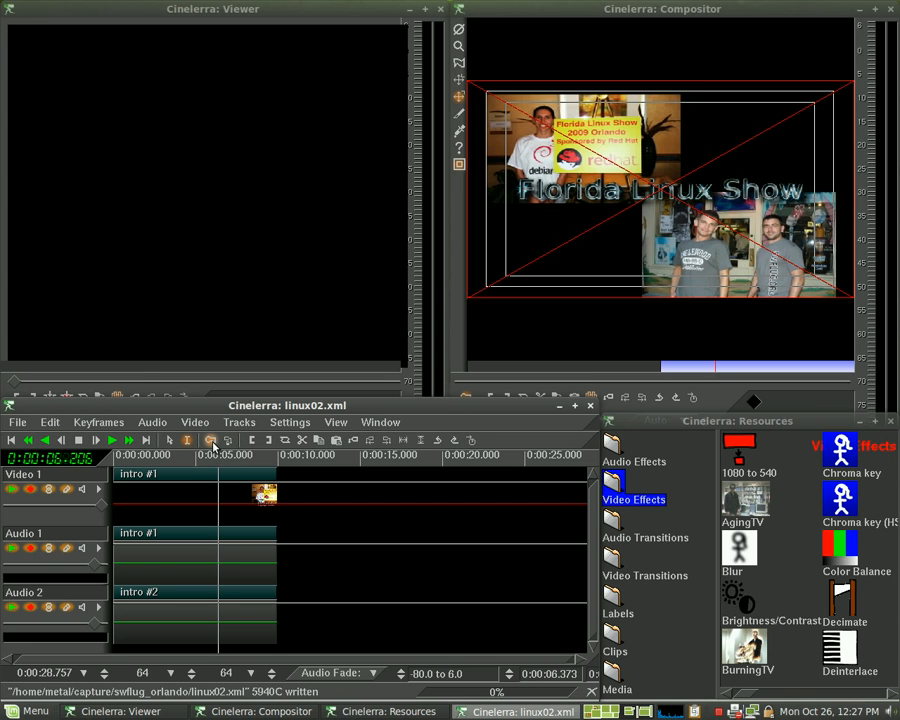
mouse_move(213, 440)
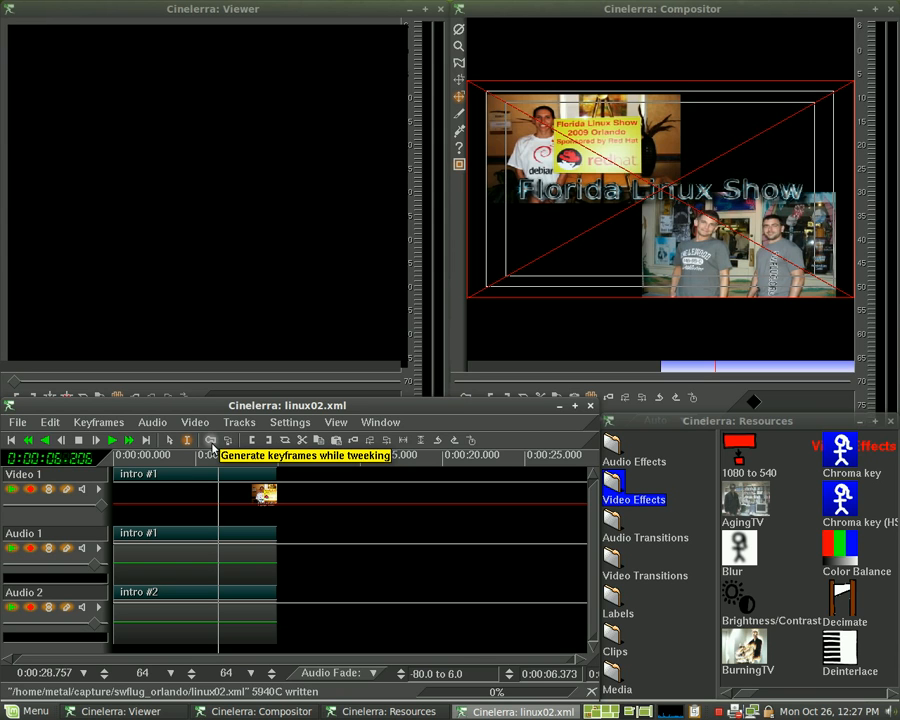
mouse_move(393, 410)
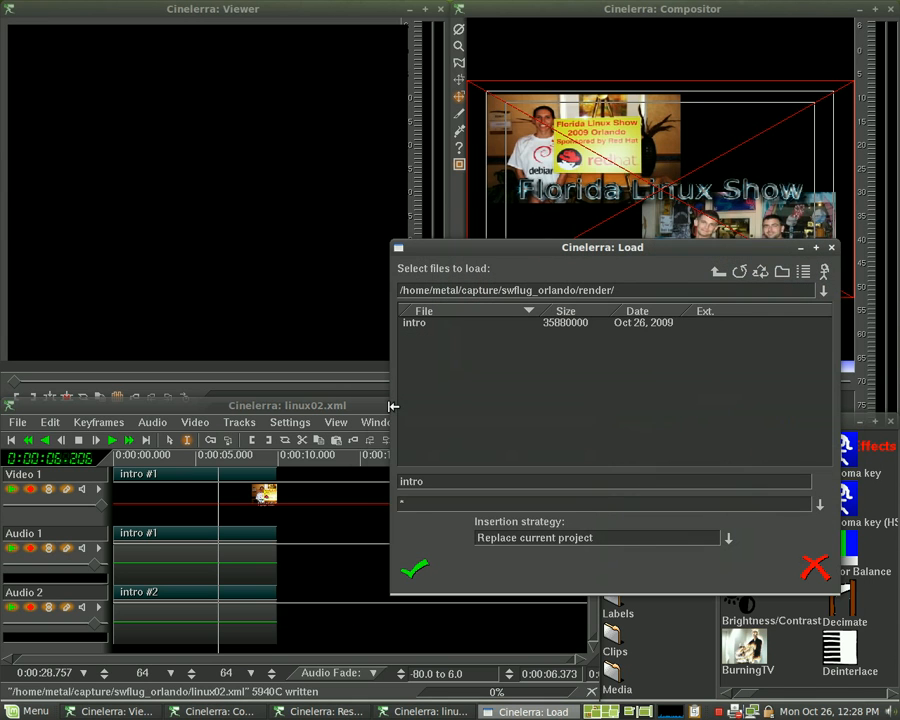
mouse_move(718, 272)
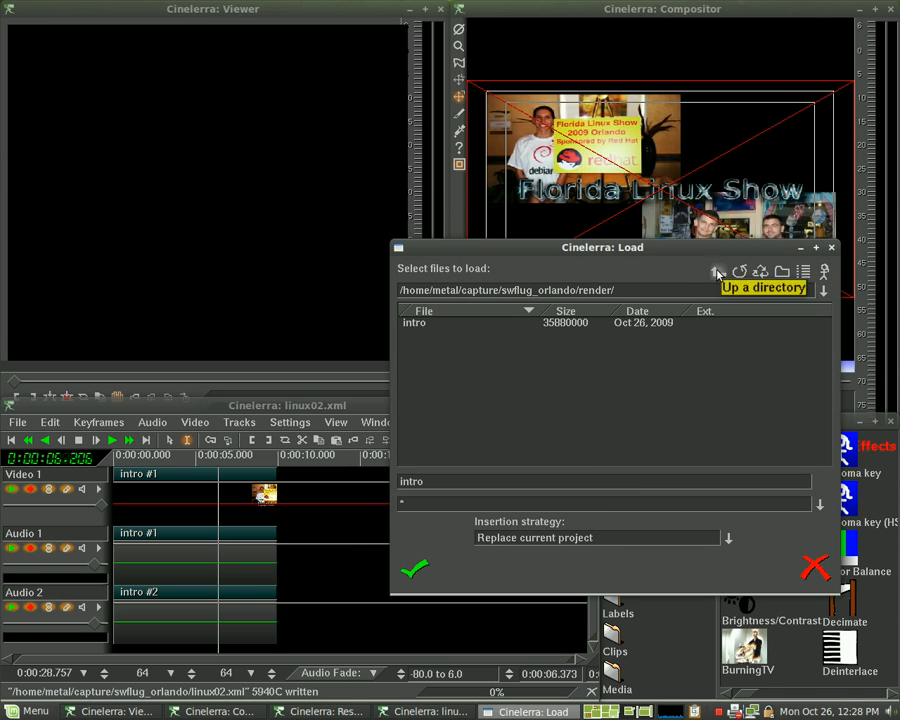
Go up to swflug_orlando and shift-select the series of linux DV clips.
left_click(718, 271)
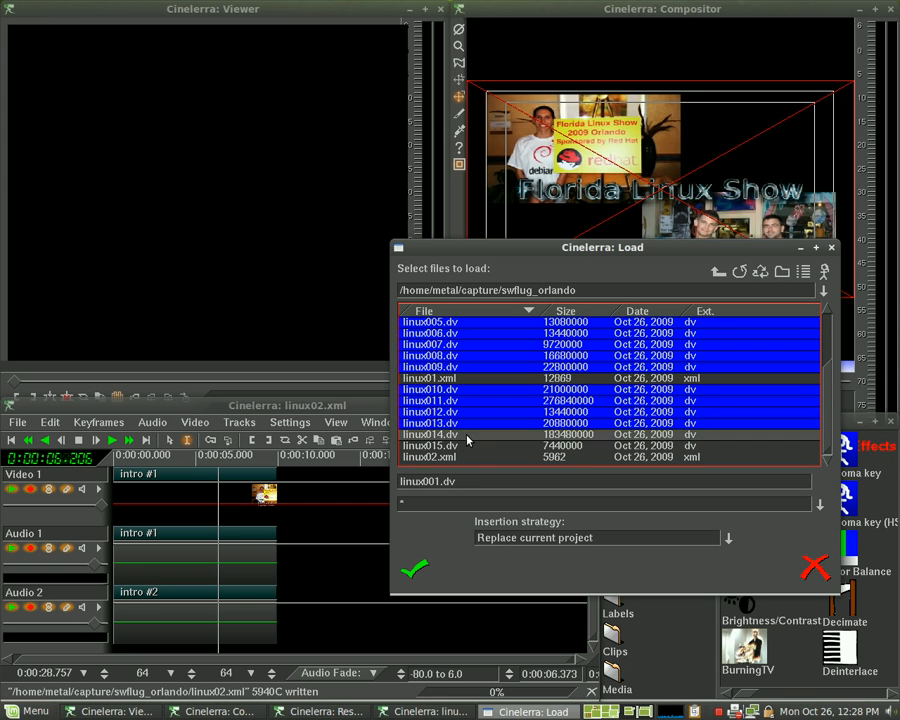
left_click(728, 538)
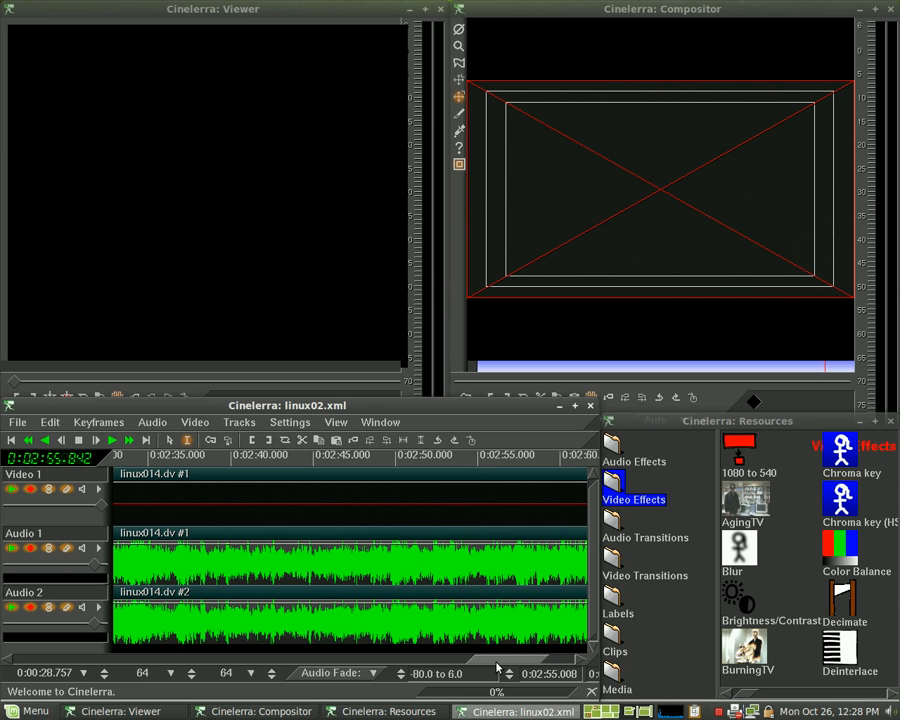
mouse_move(495, 665)
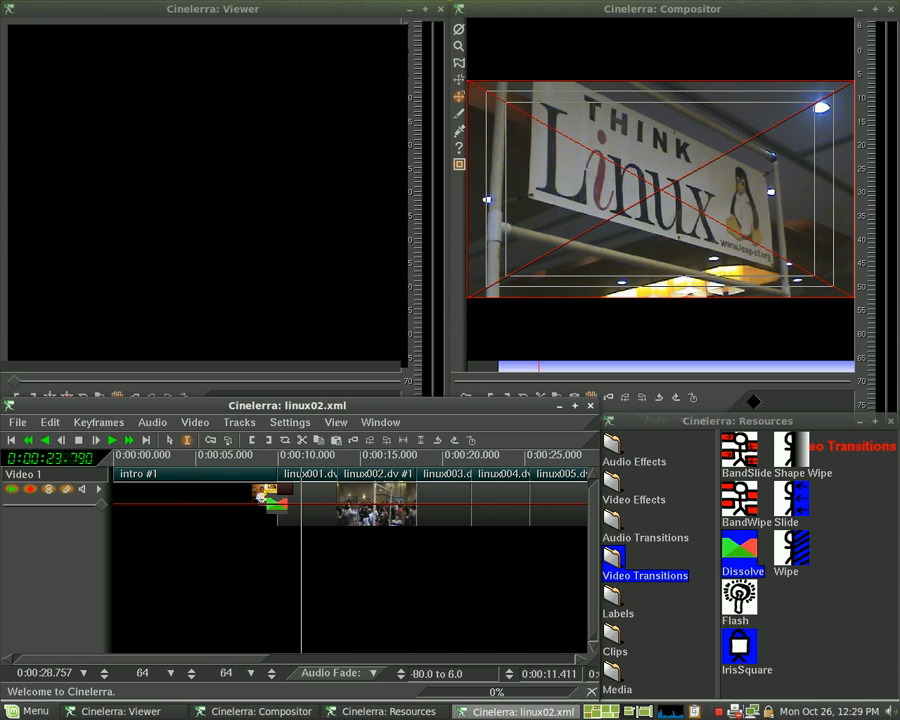
Finish placing linux001–linux005 after the intro on Video 1 with Dissolves.
left_click(617, 689)
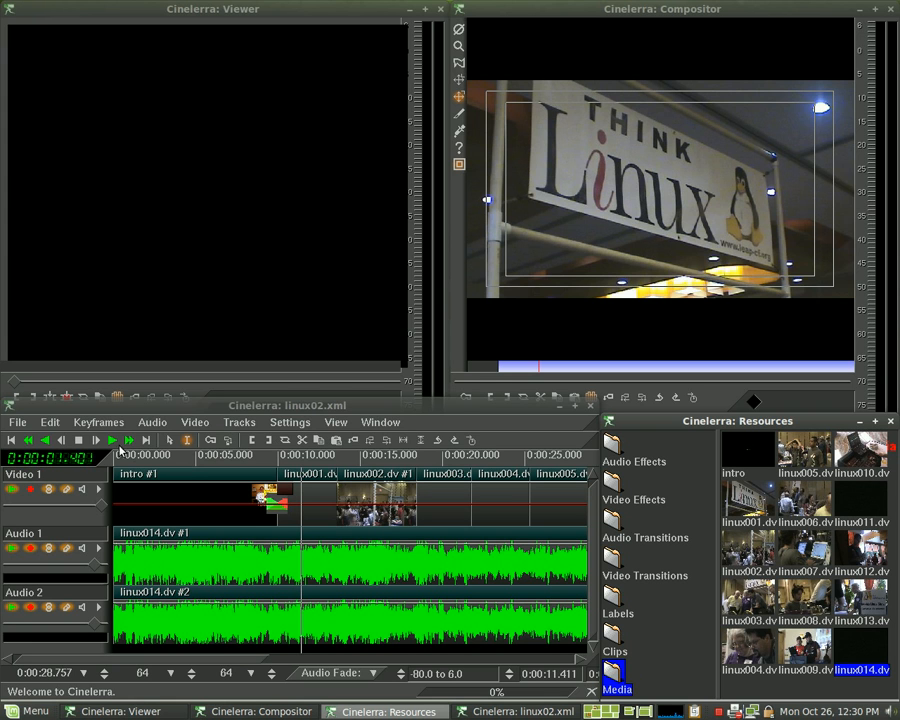
Preview the linux014 music, lower its volume to about -15.70, and replay.
left_click(96, 440)
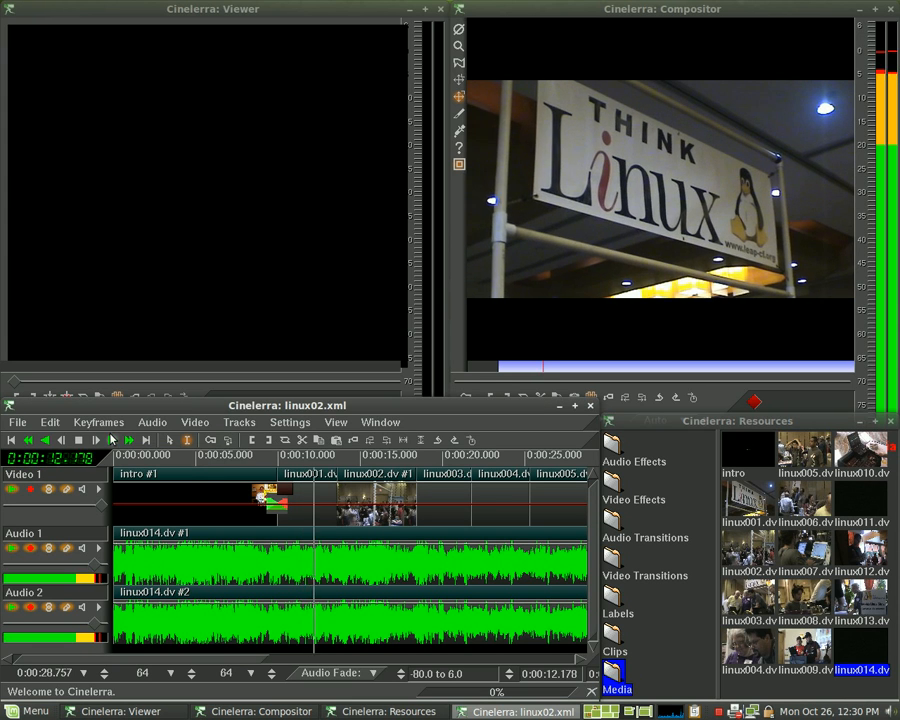
left_click(80, 440)
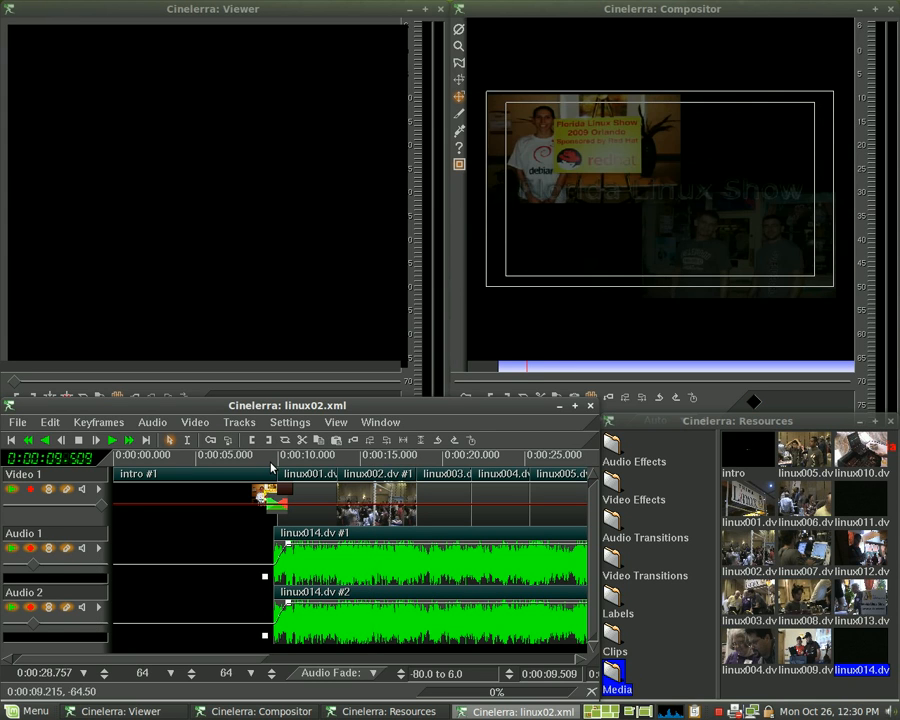
left_click(96, 440)
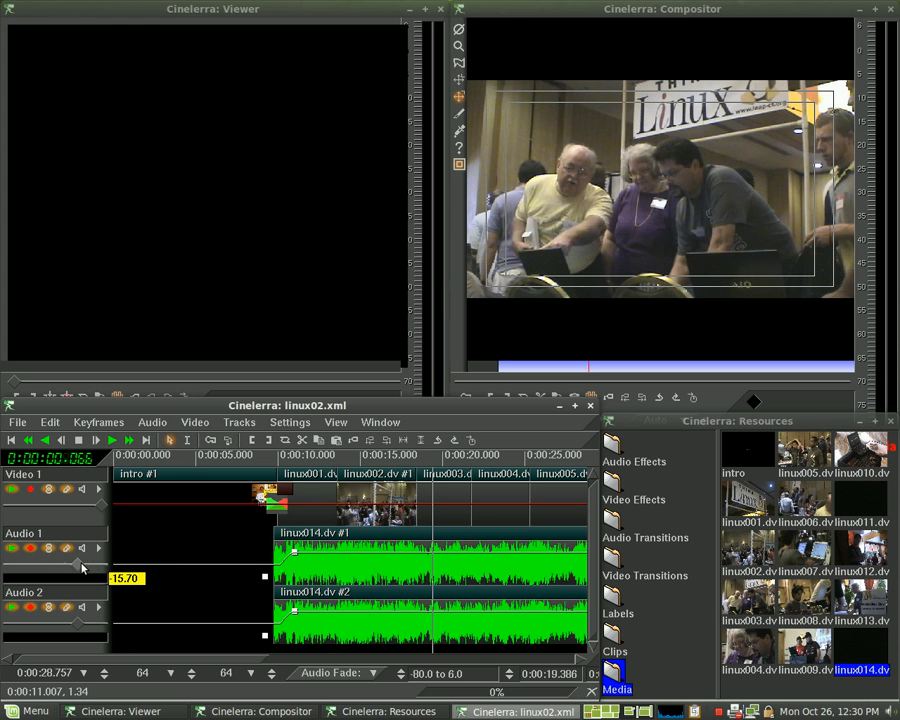
left_click(112, 440)
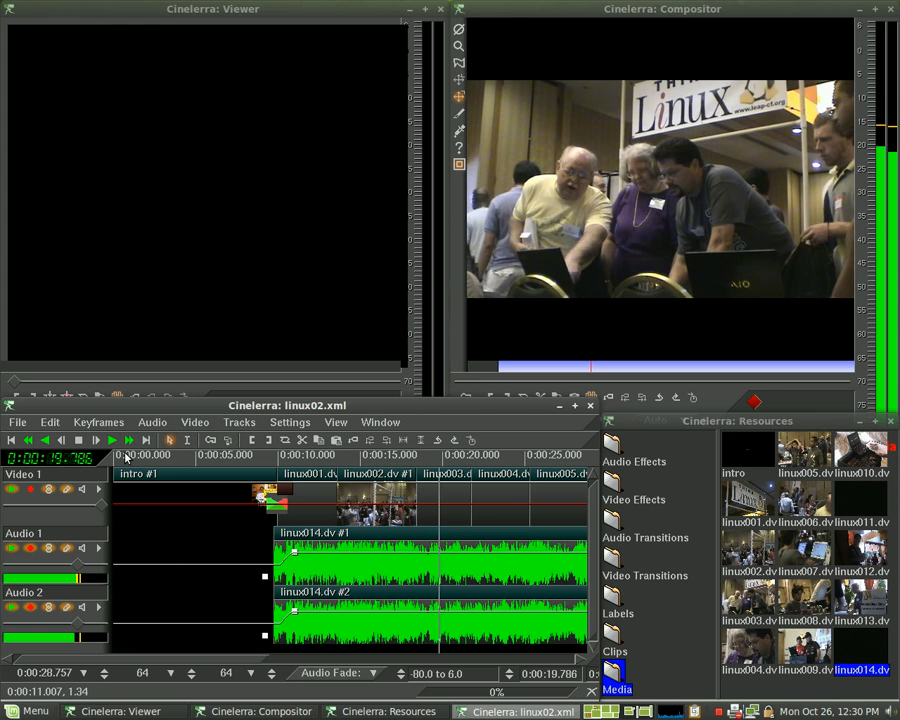
left_click(79, 440)
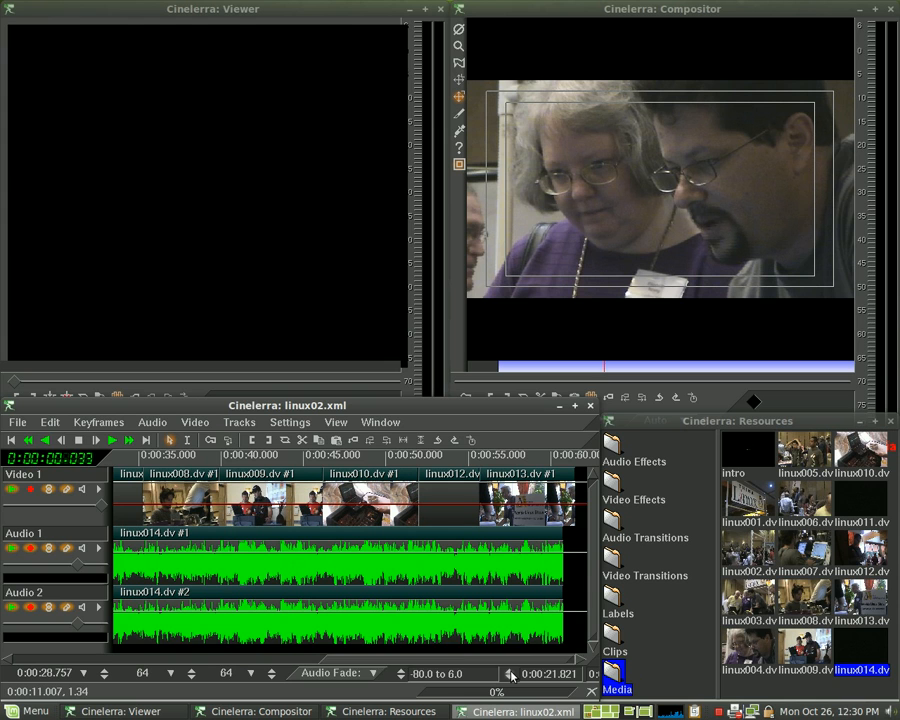
Zoom out, inspect the Crossfade between the two linux014 copies, and reposition playback near it.
left_click(17, 421)
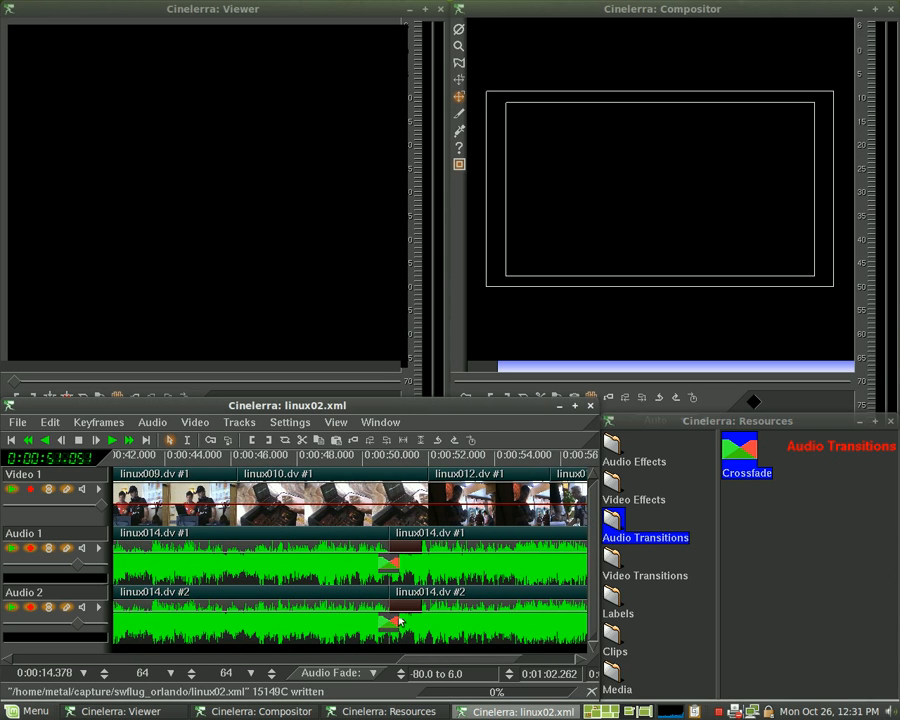
right_click(390, 565)
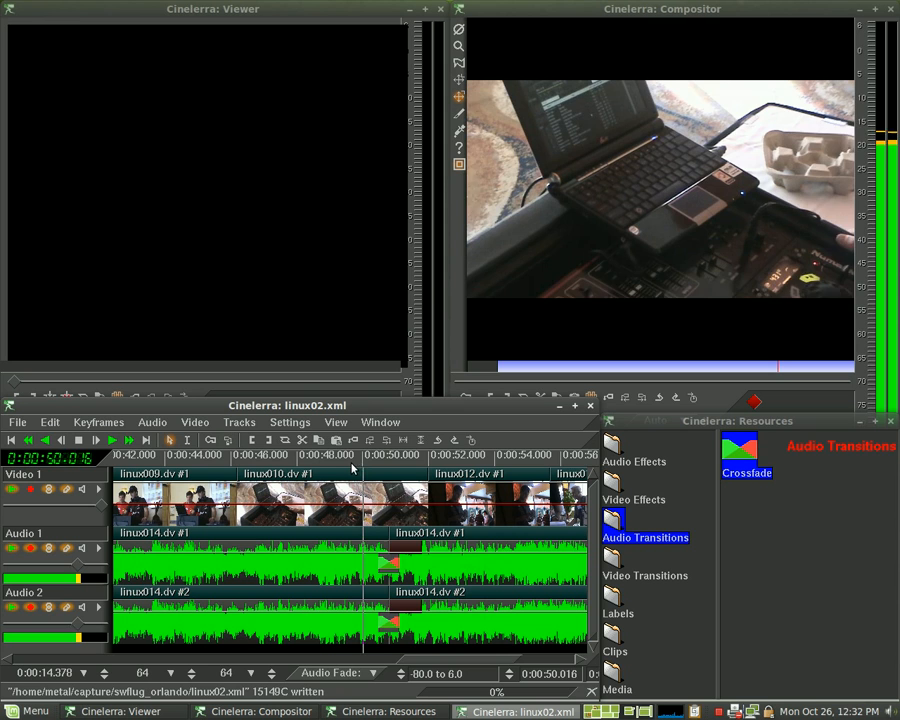
left_click(112, 440)
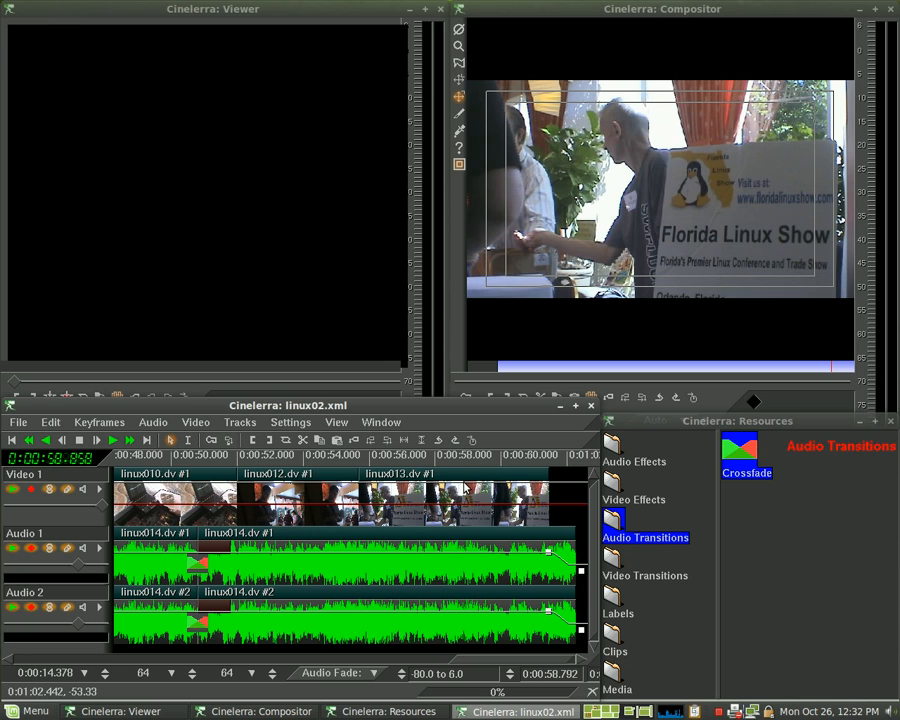
mouse_move(466, 487)
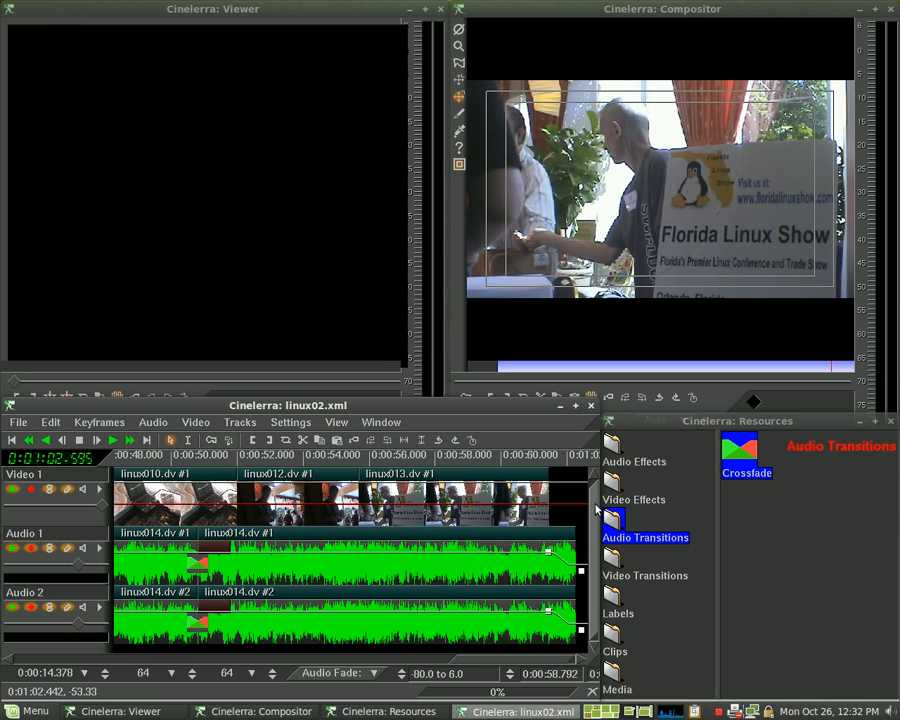
mouse_move(615, 570)
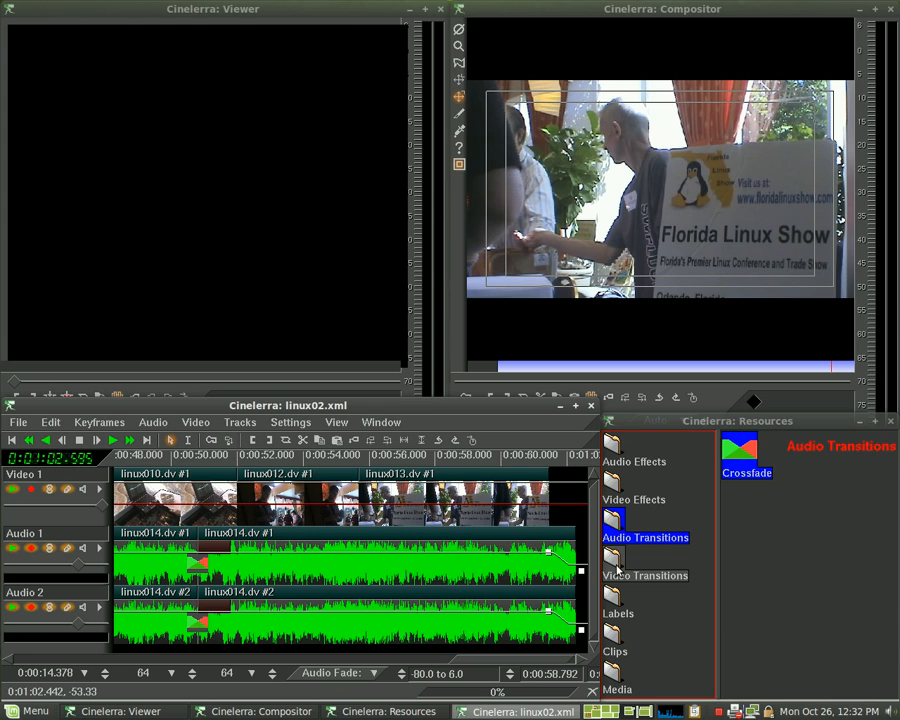
Drag the last volume keyframe down so the music fades out near 1:00.
left_click(645, 575)
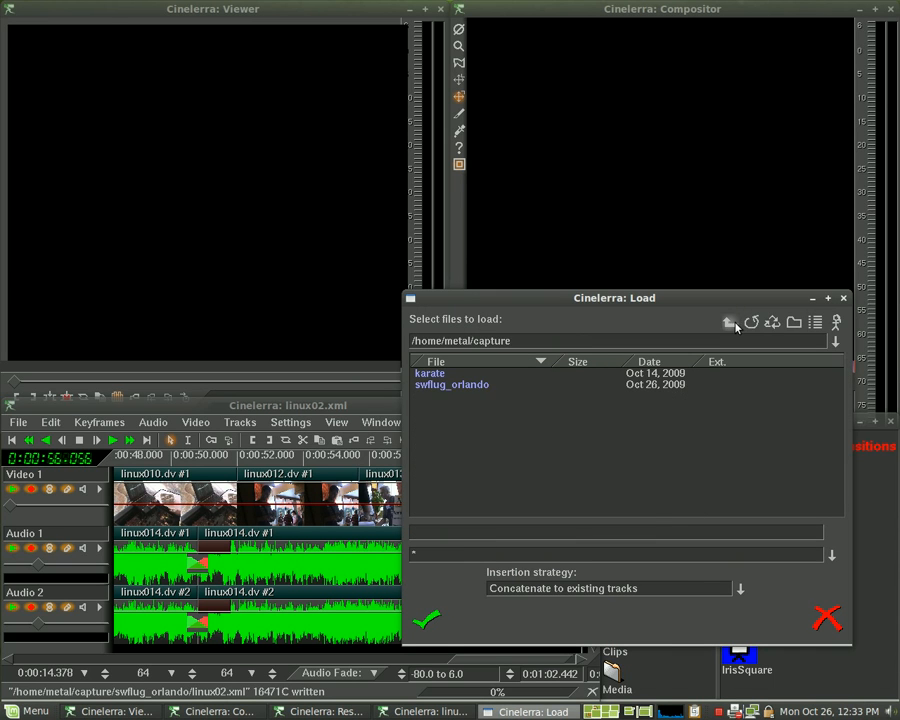
Browse to the Music folder, pick 01 Cave In.mp3, and choose its insertion strategy.
left_click(730, 321)
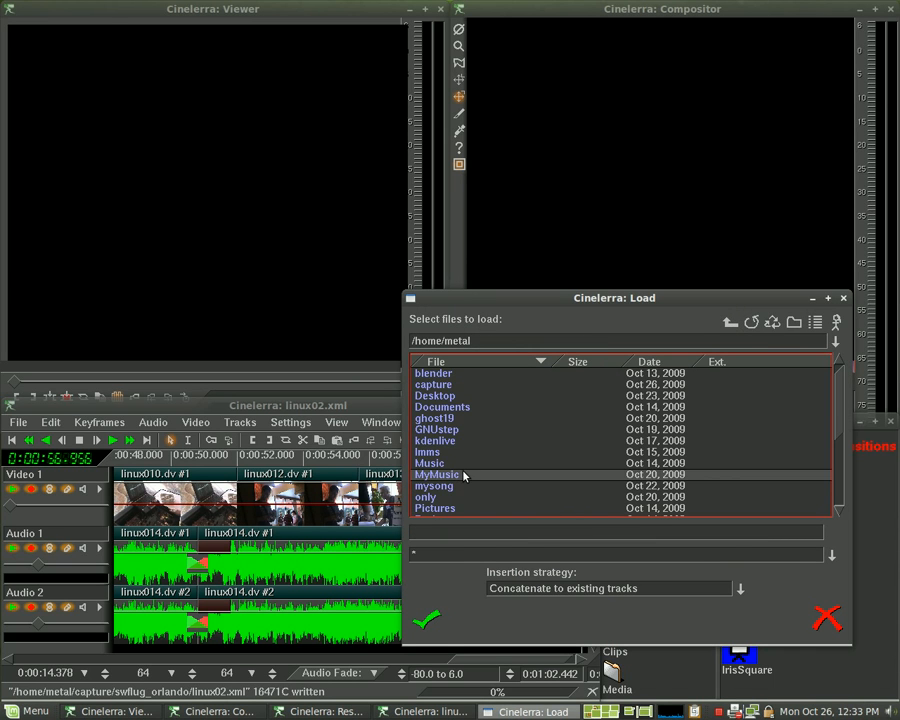
left_click(433, 485)
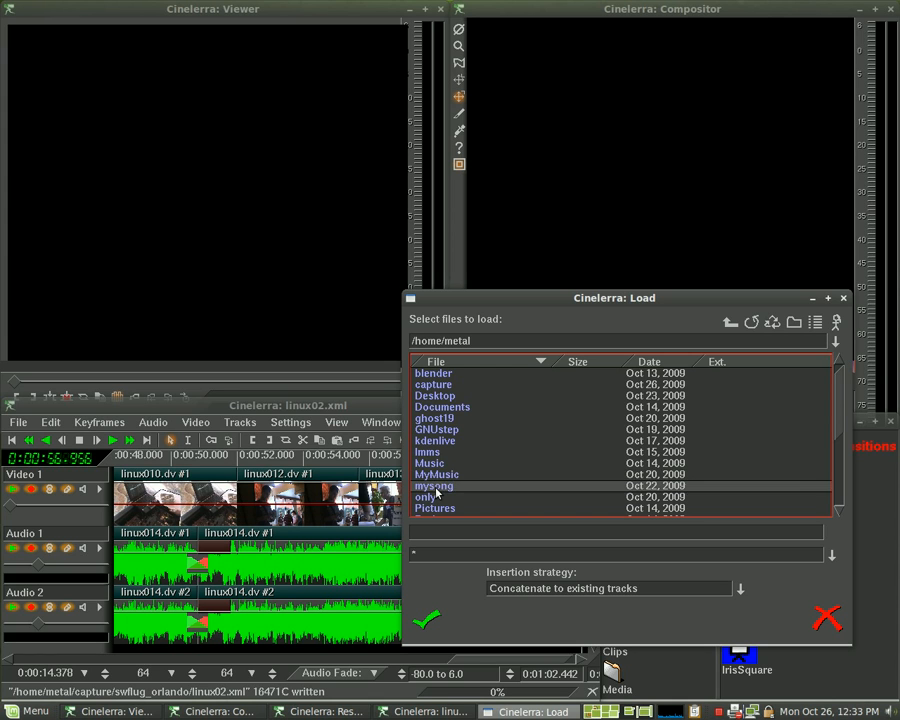
double_click(429, 462)
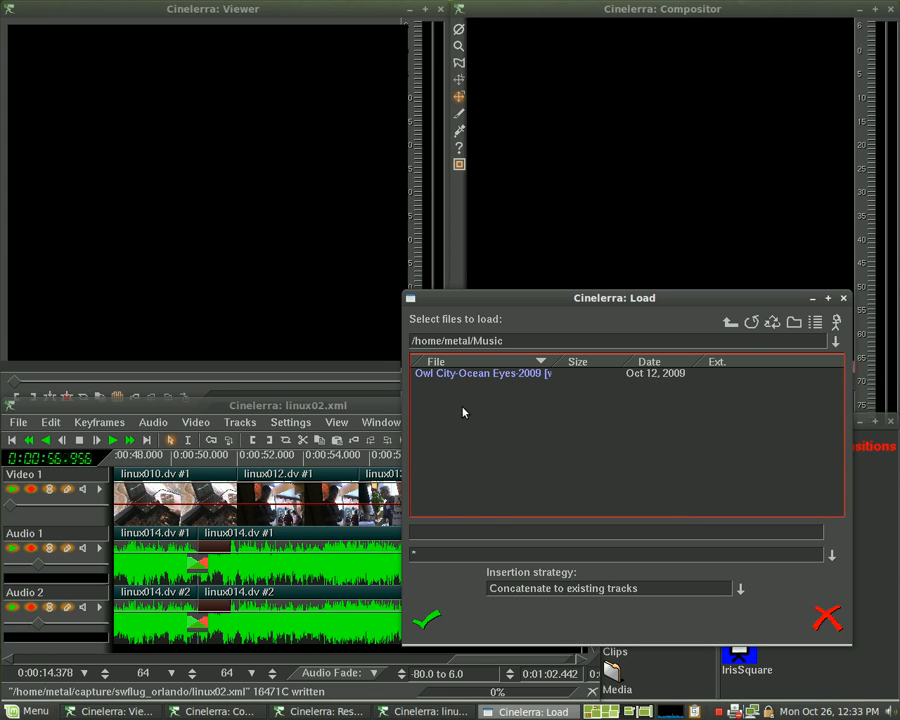
double_click(480, 373)
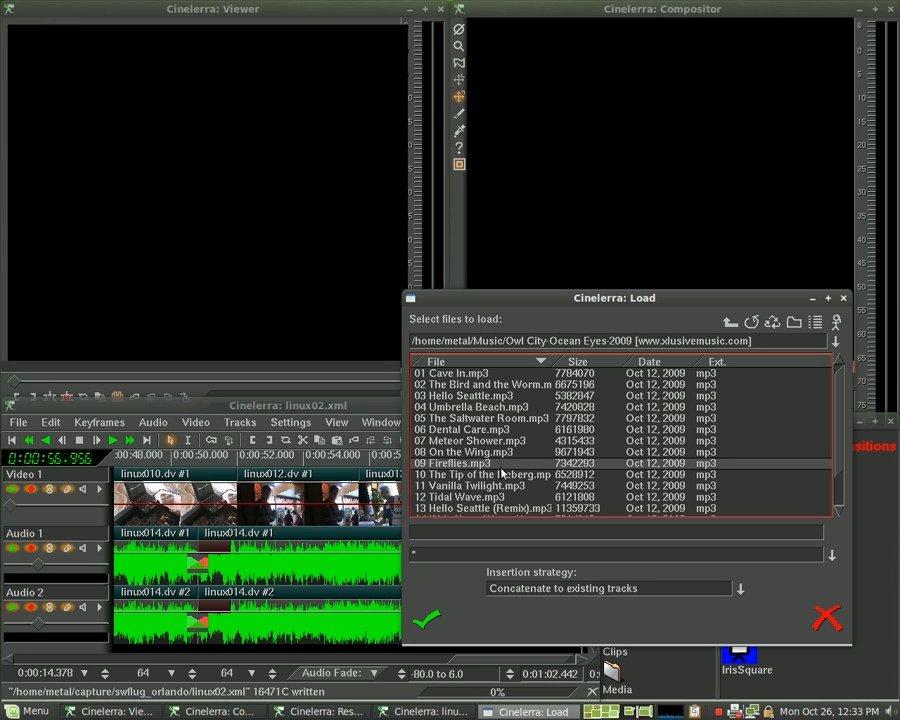
left_click(470, 384)
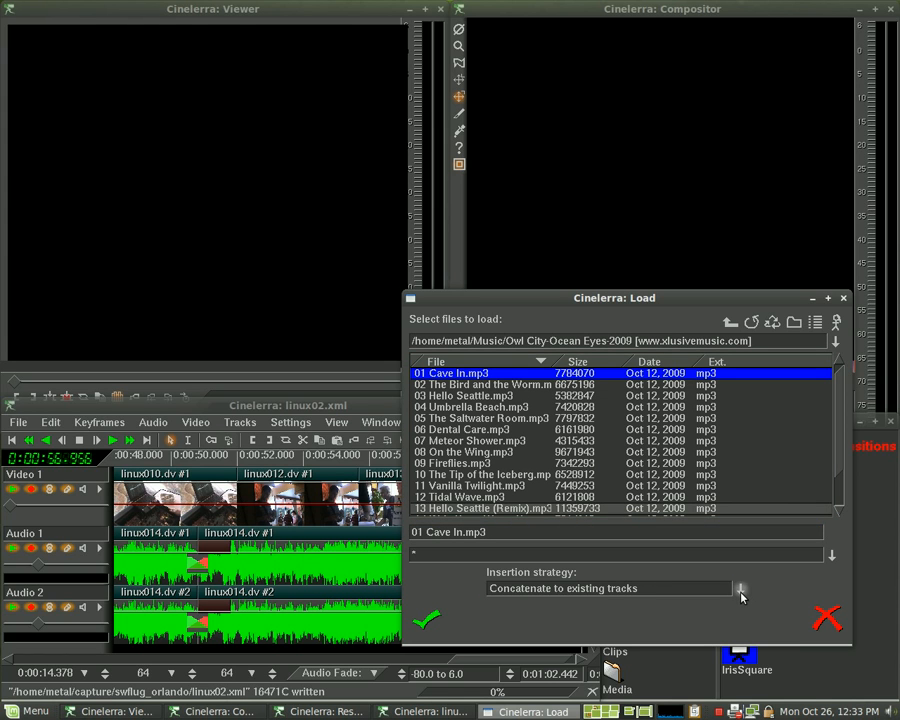
left_click(740, 588)
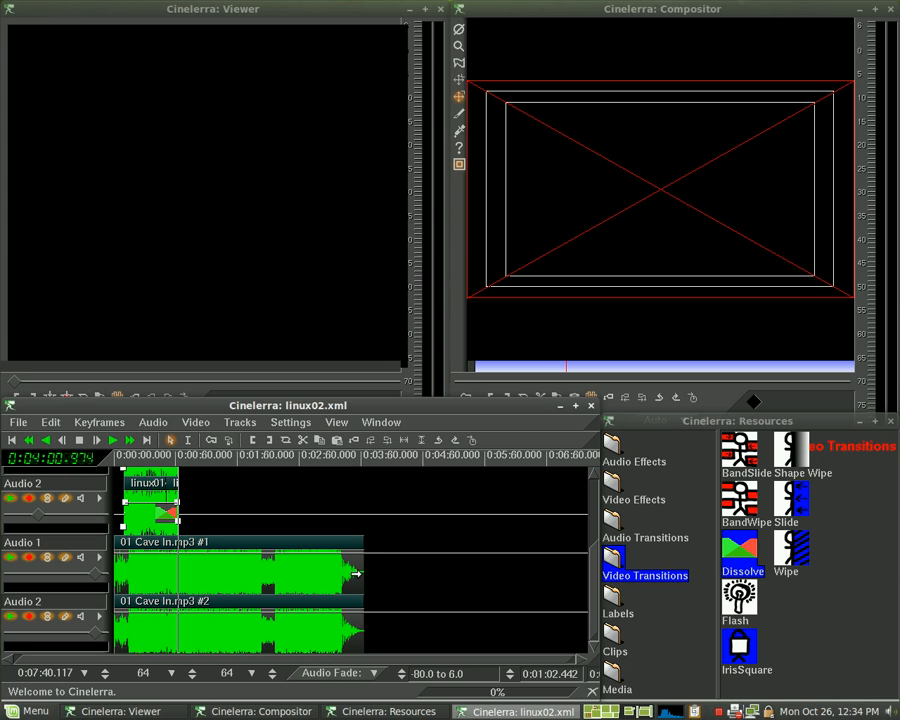
left_click(113, 440)
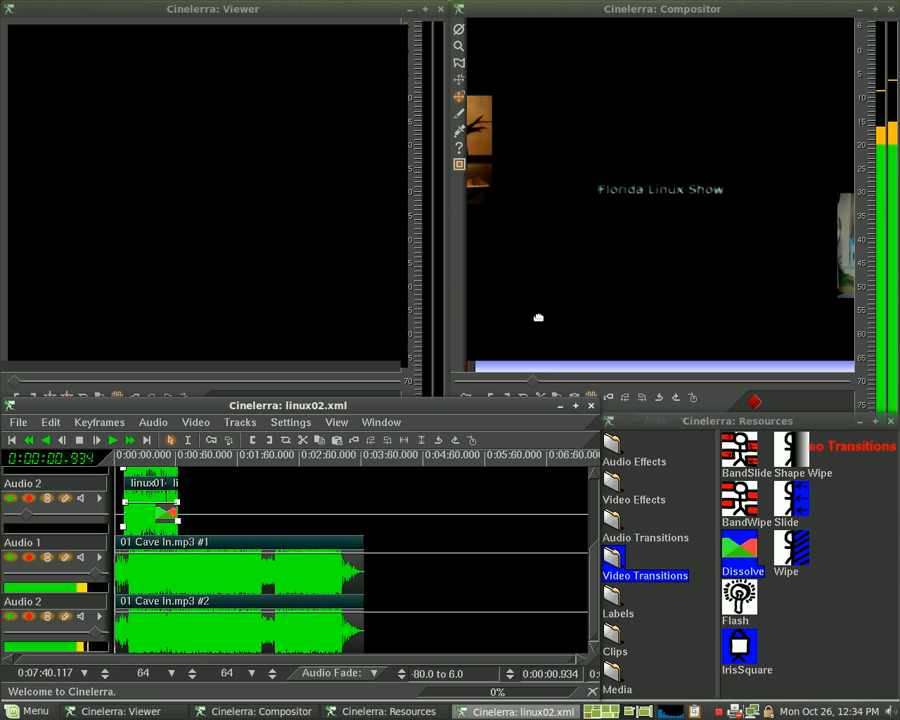
left_click(96, 440)
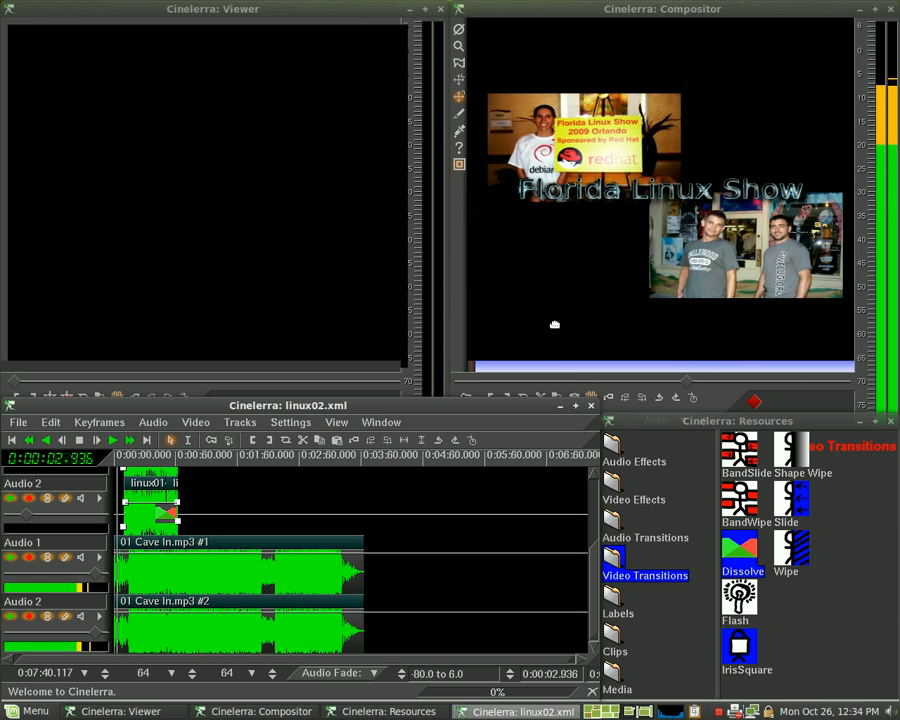
left_click(113, 440)
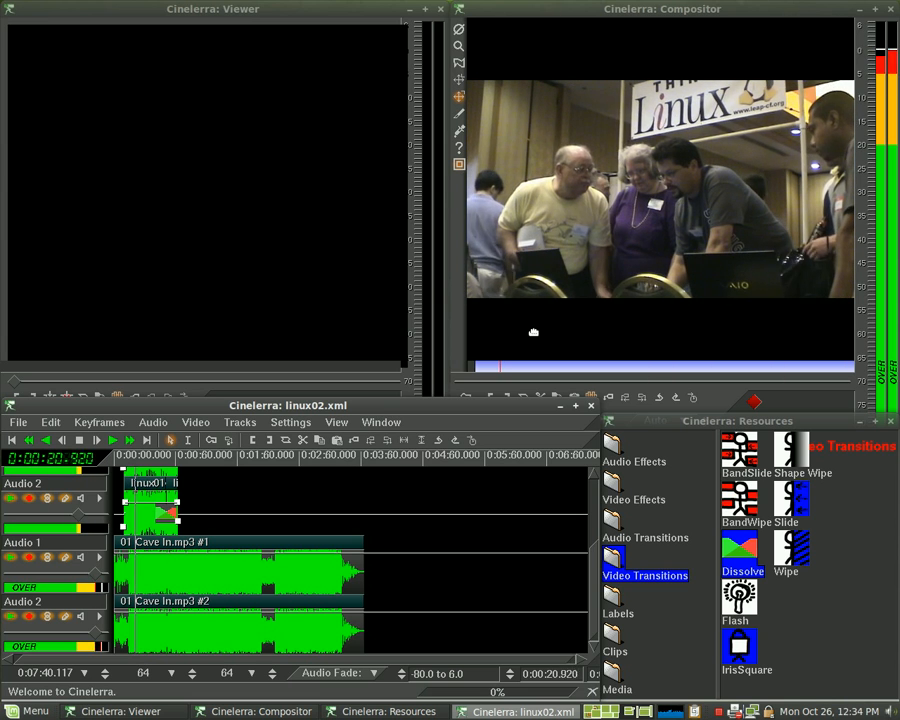
left_click(78, 440)
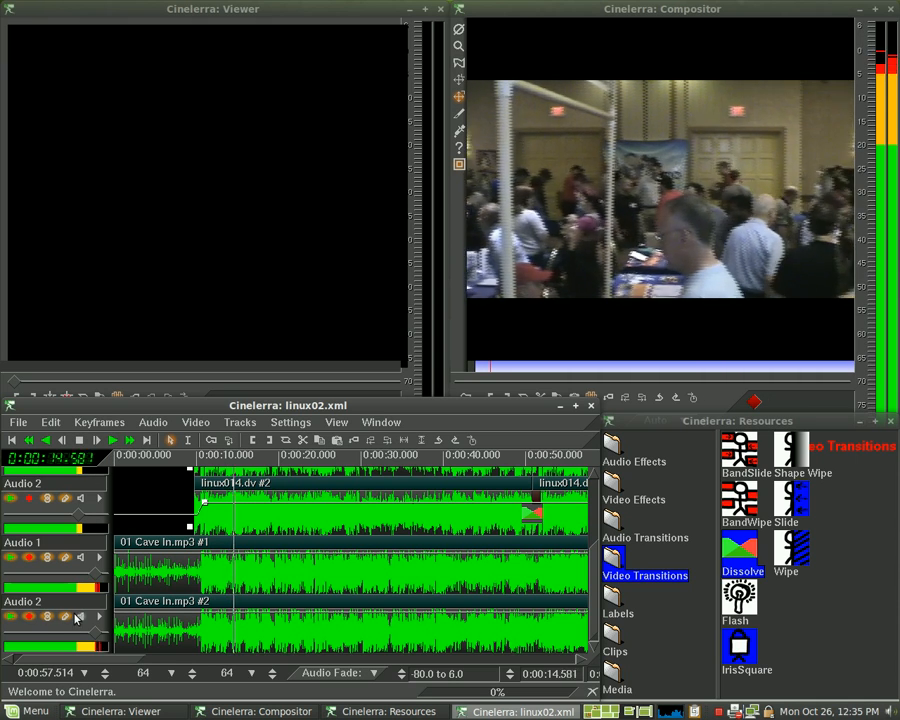
left_click(113, 440)
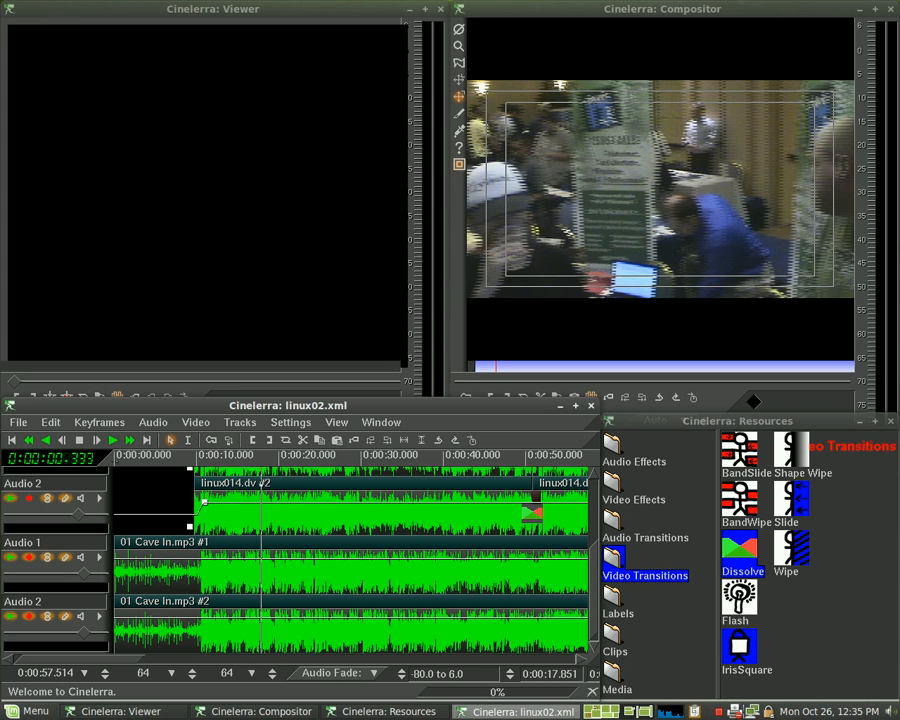
left_click(113, 440)
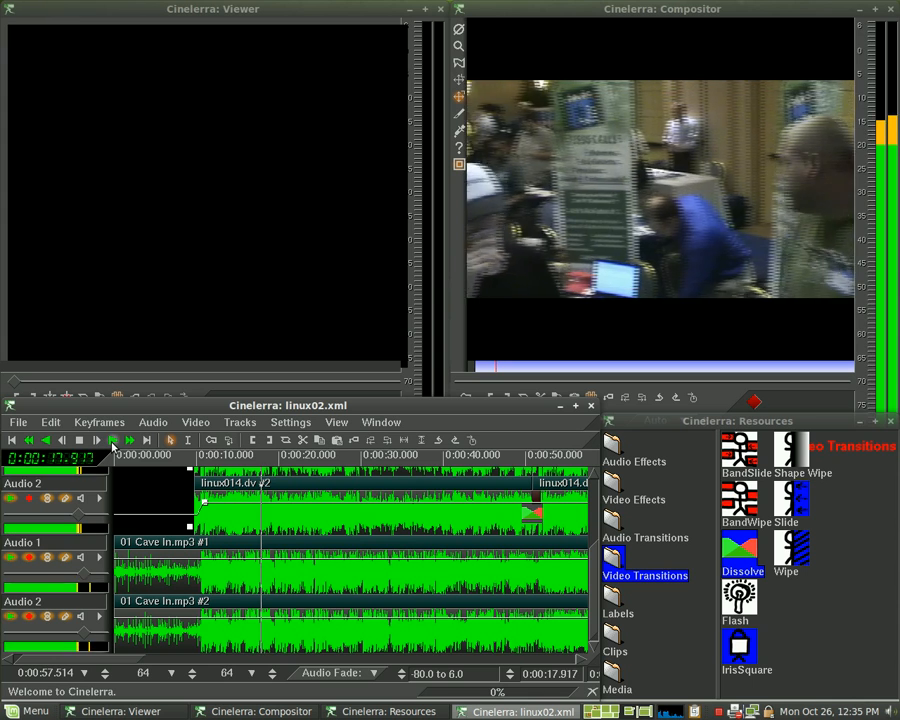
left_click(113, 440)
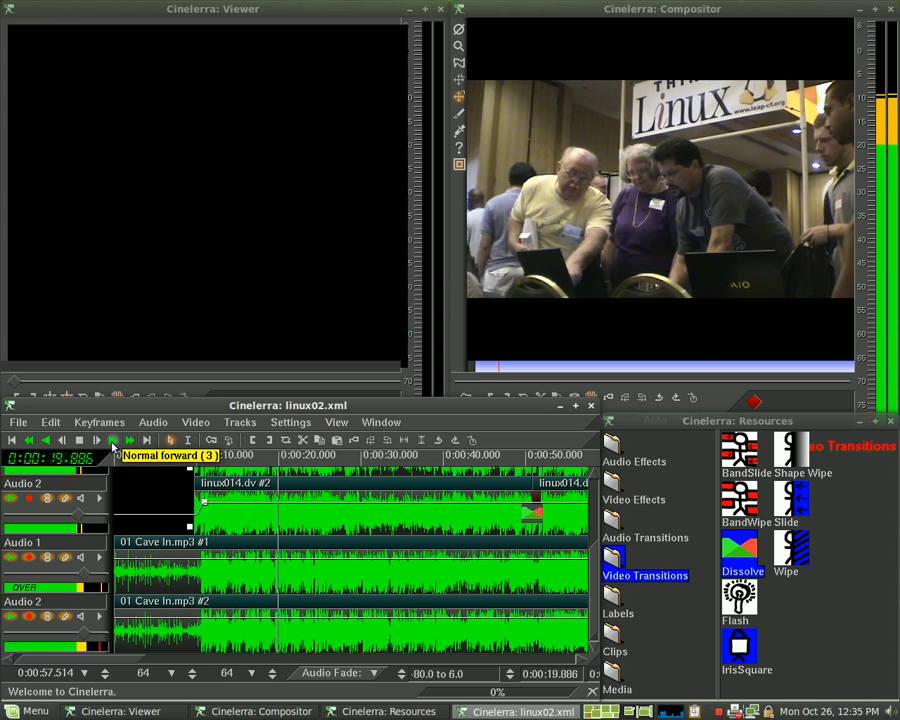
left_click(112, 440)
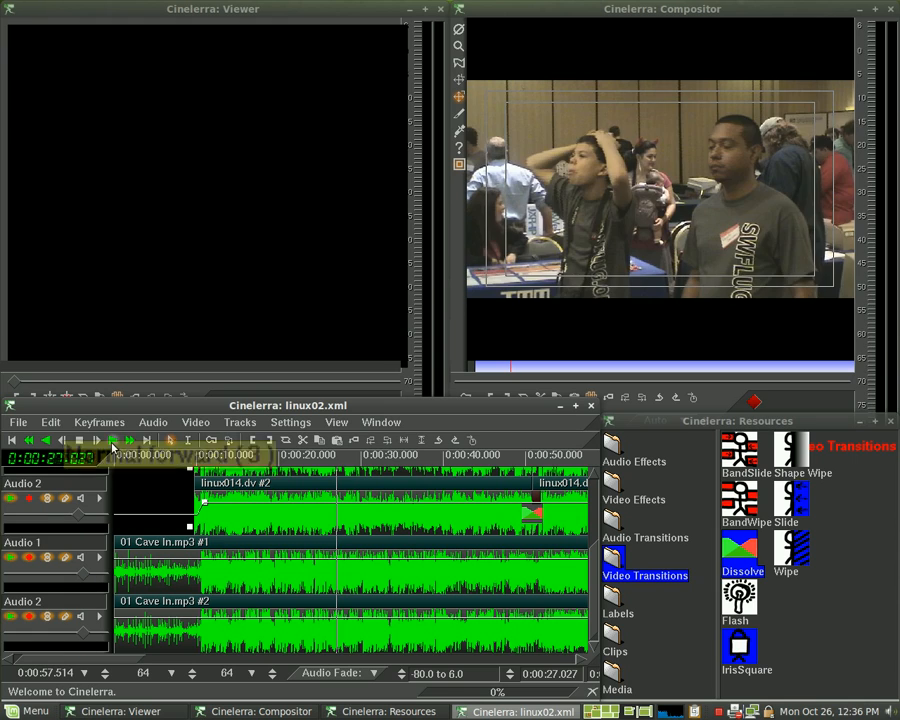
left_click(113, 440)
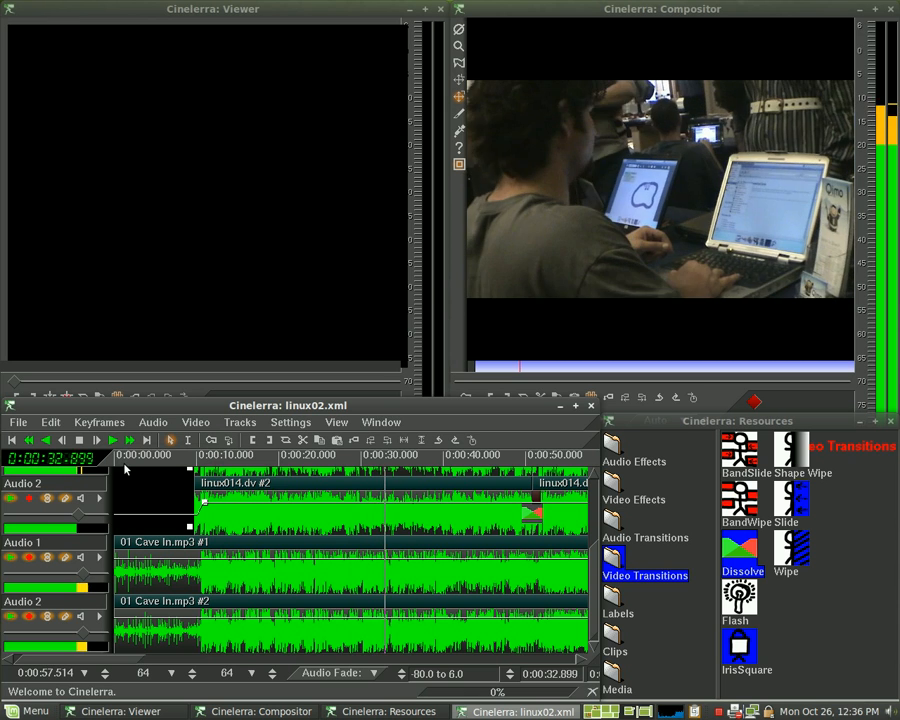
left_click(80, 440)
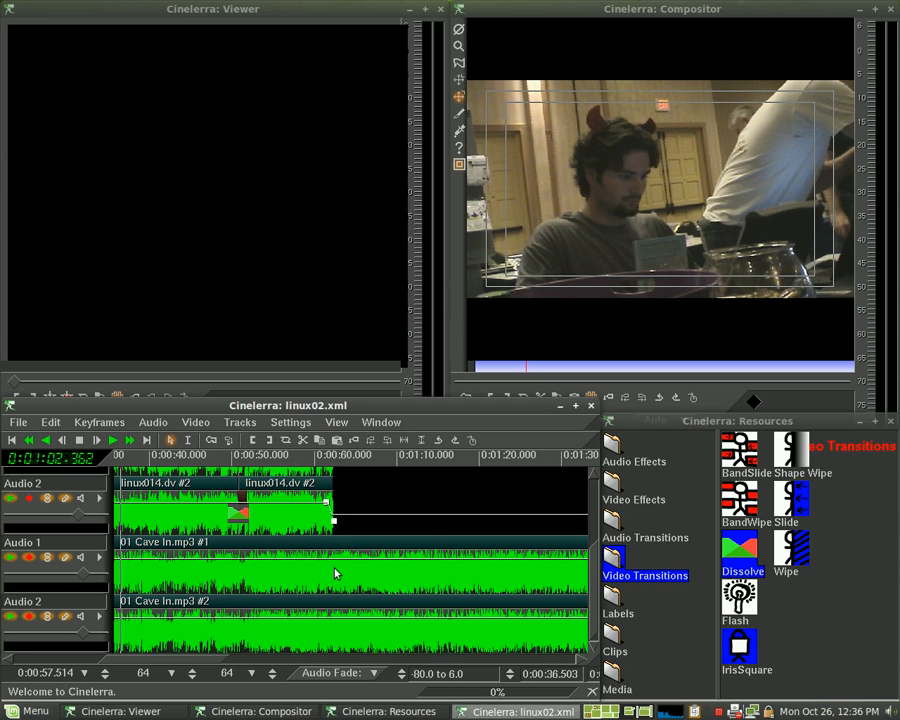
Mark where the Cave In music fade-out begins with a keyframe.
left_click(405, 440)
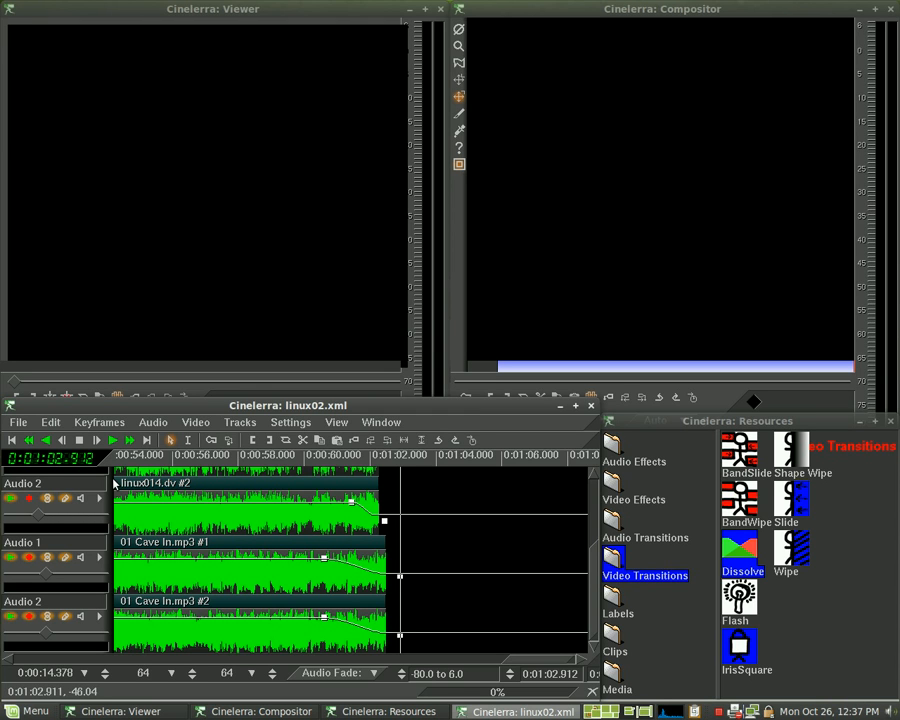
mouse_move(80, 456)
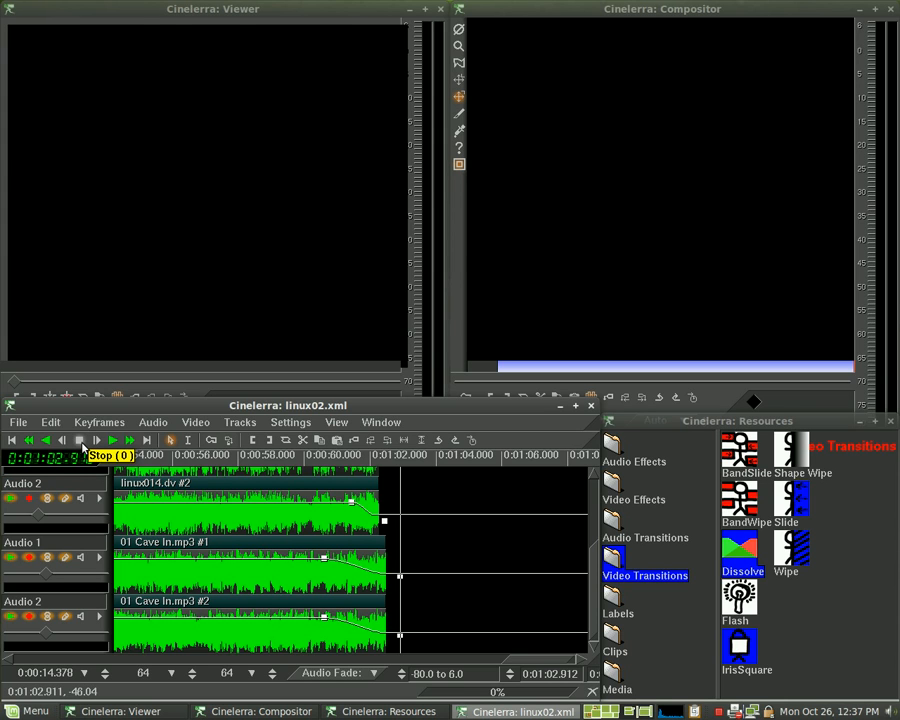
mouse_move(42, 427)
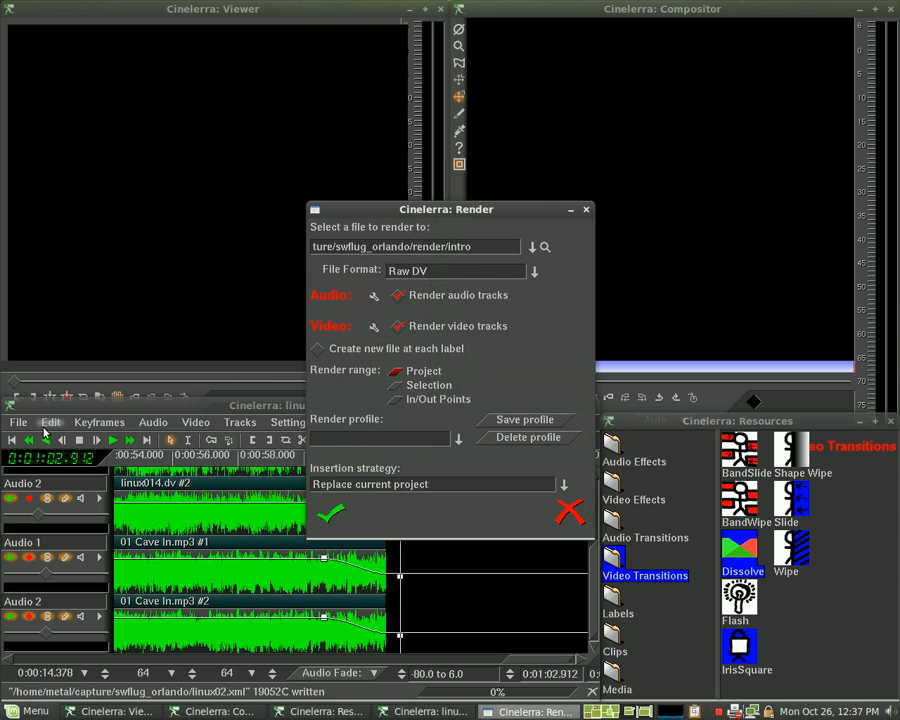
Set the render insertion strategy to Insert nothing.
left_click(455, 270)
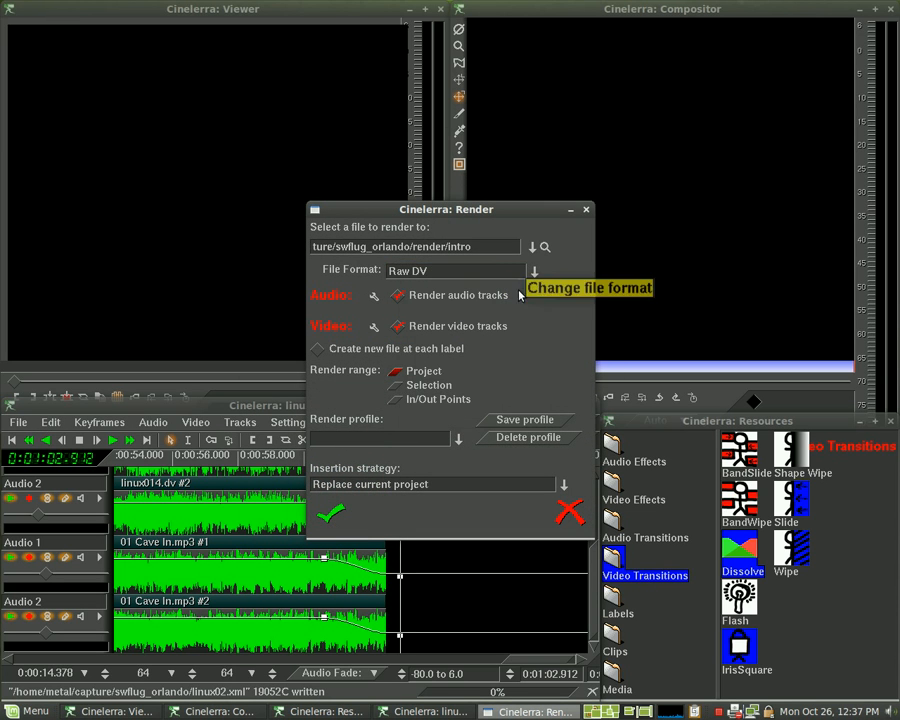
mouse_move(342, 490)
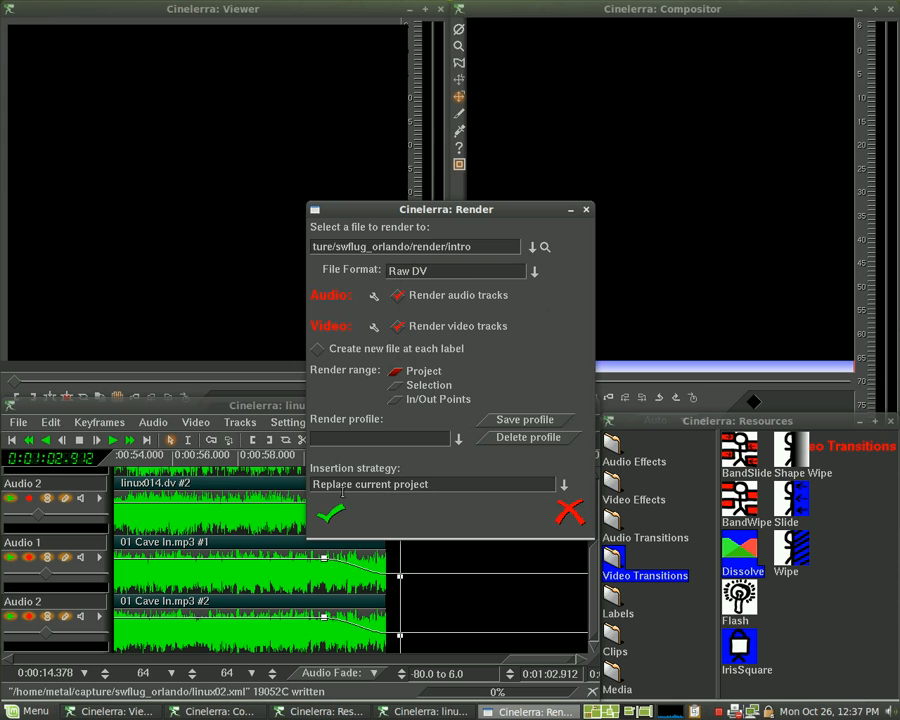
left_click(432, 484)
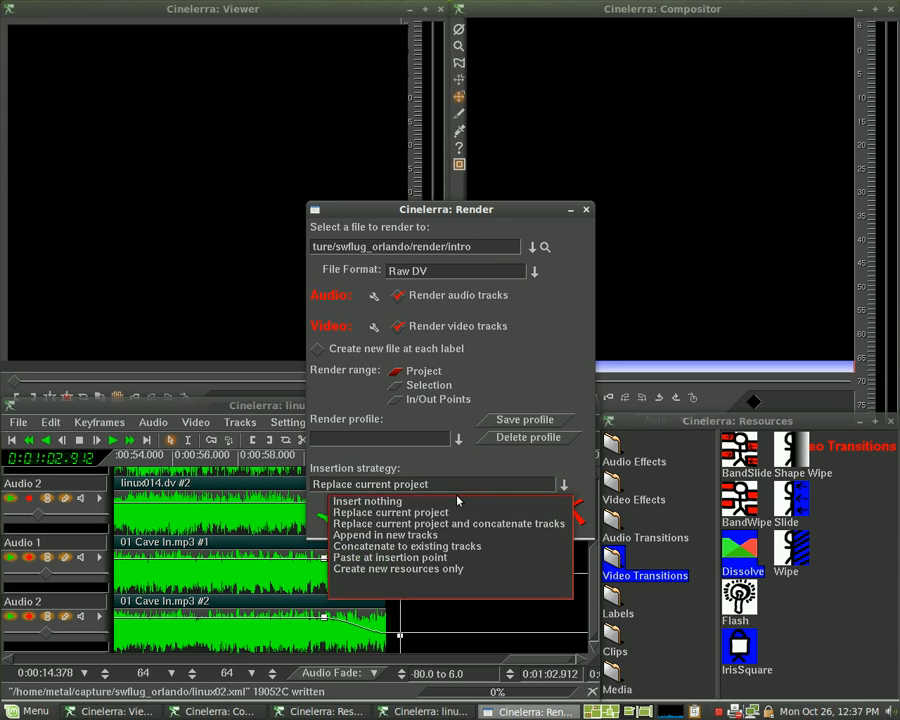
left_click(366, 500)
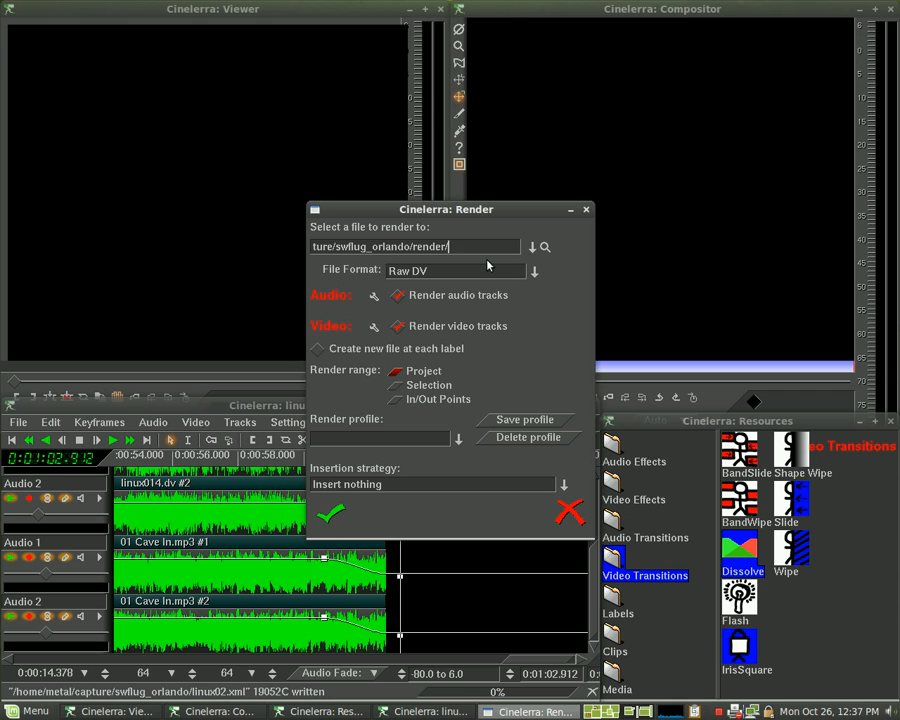
Name the Raw DV output file linuxshow2009.
type("linux")
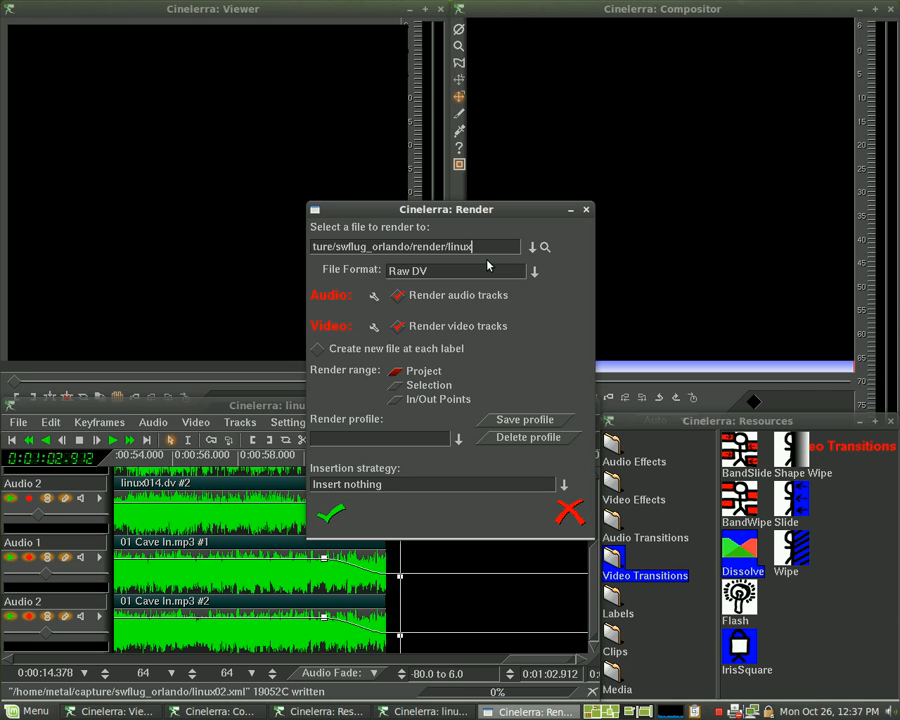
type("show")
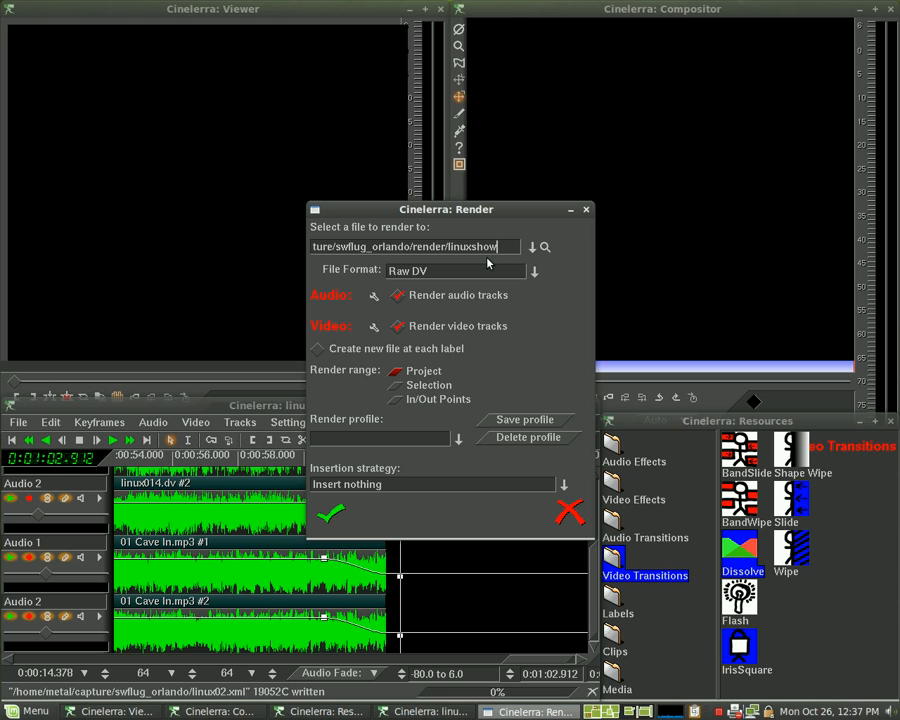
type("2009")
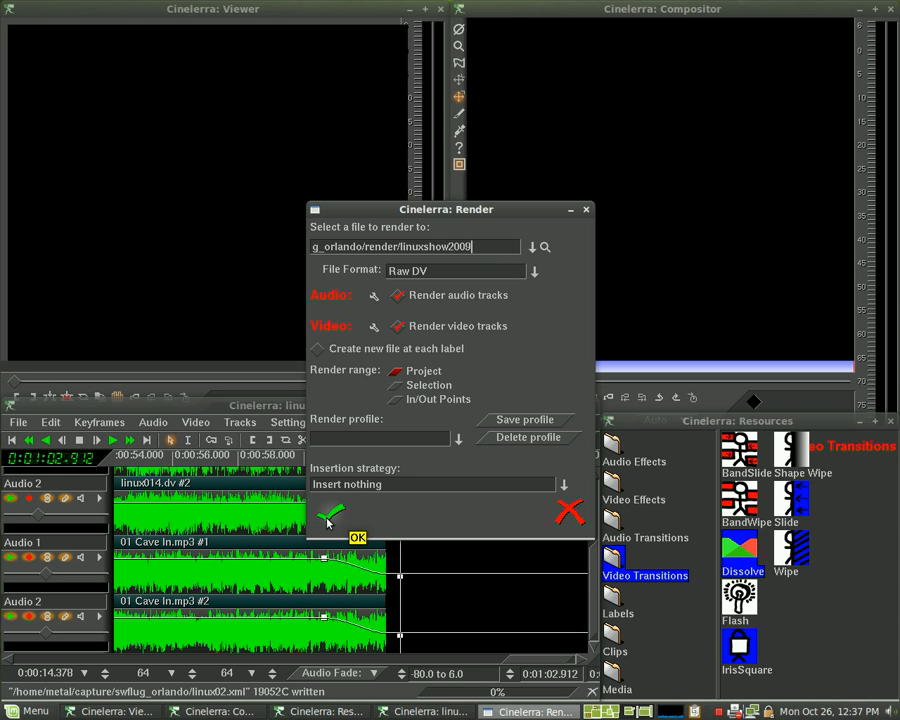
Confirm the Render dialog and let linuxshow2009 finish rendering.
left_click(357, 537)
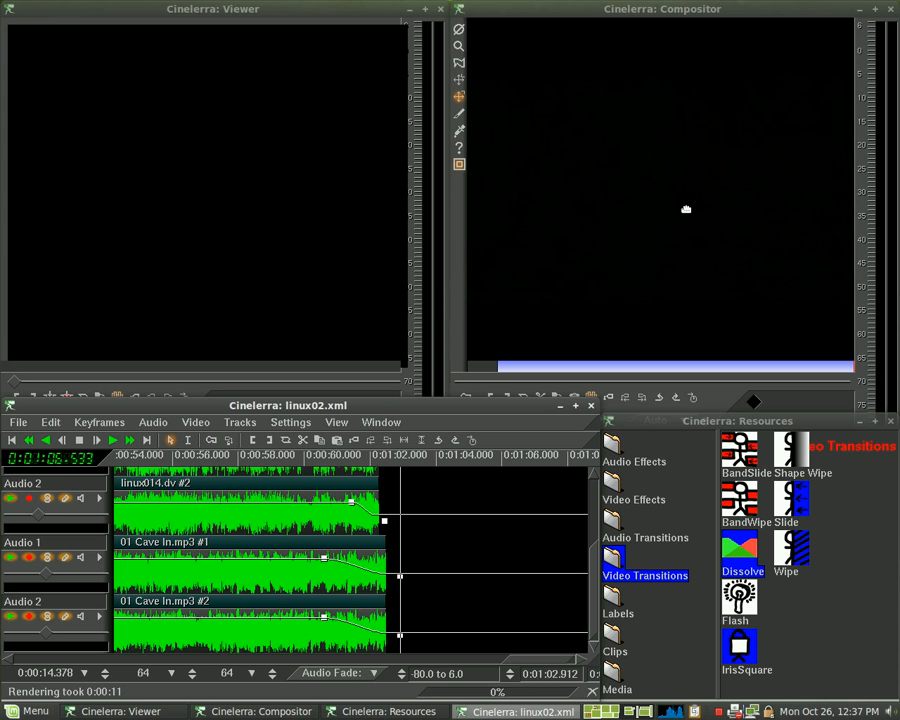
mouse_move(630, 645)
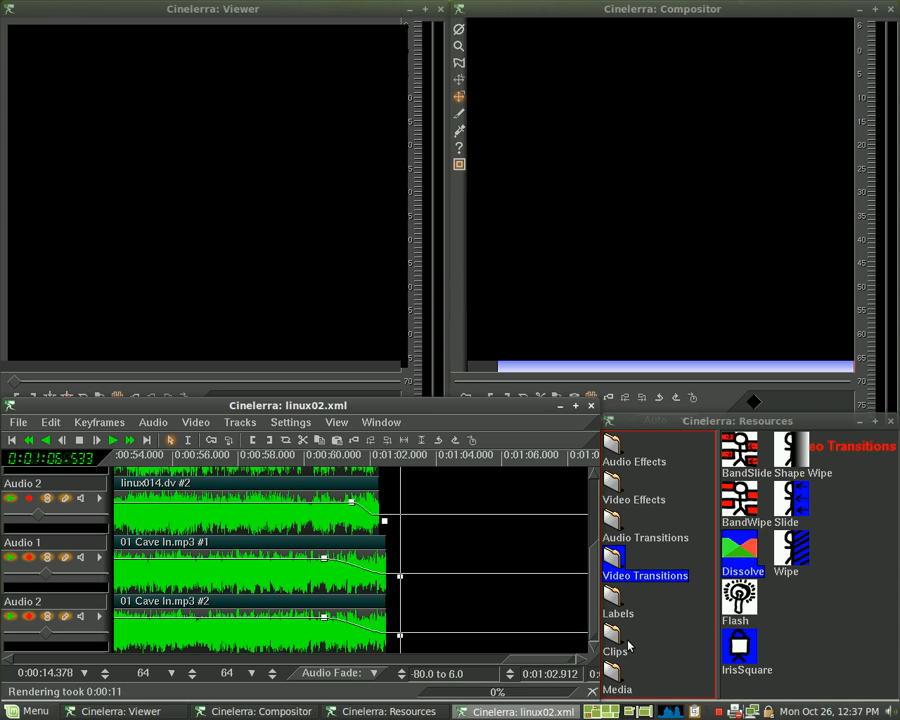